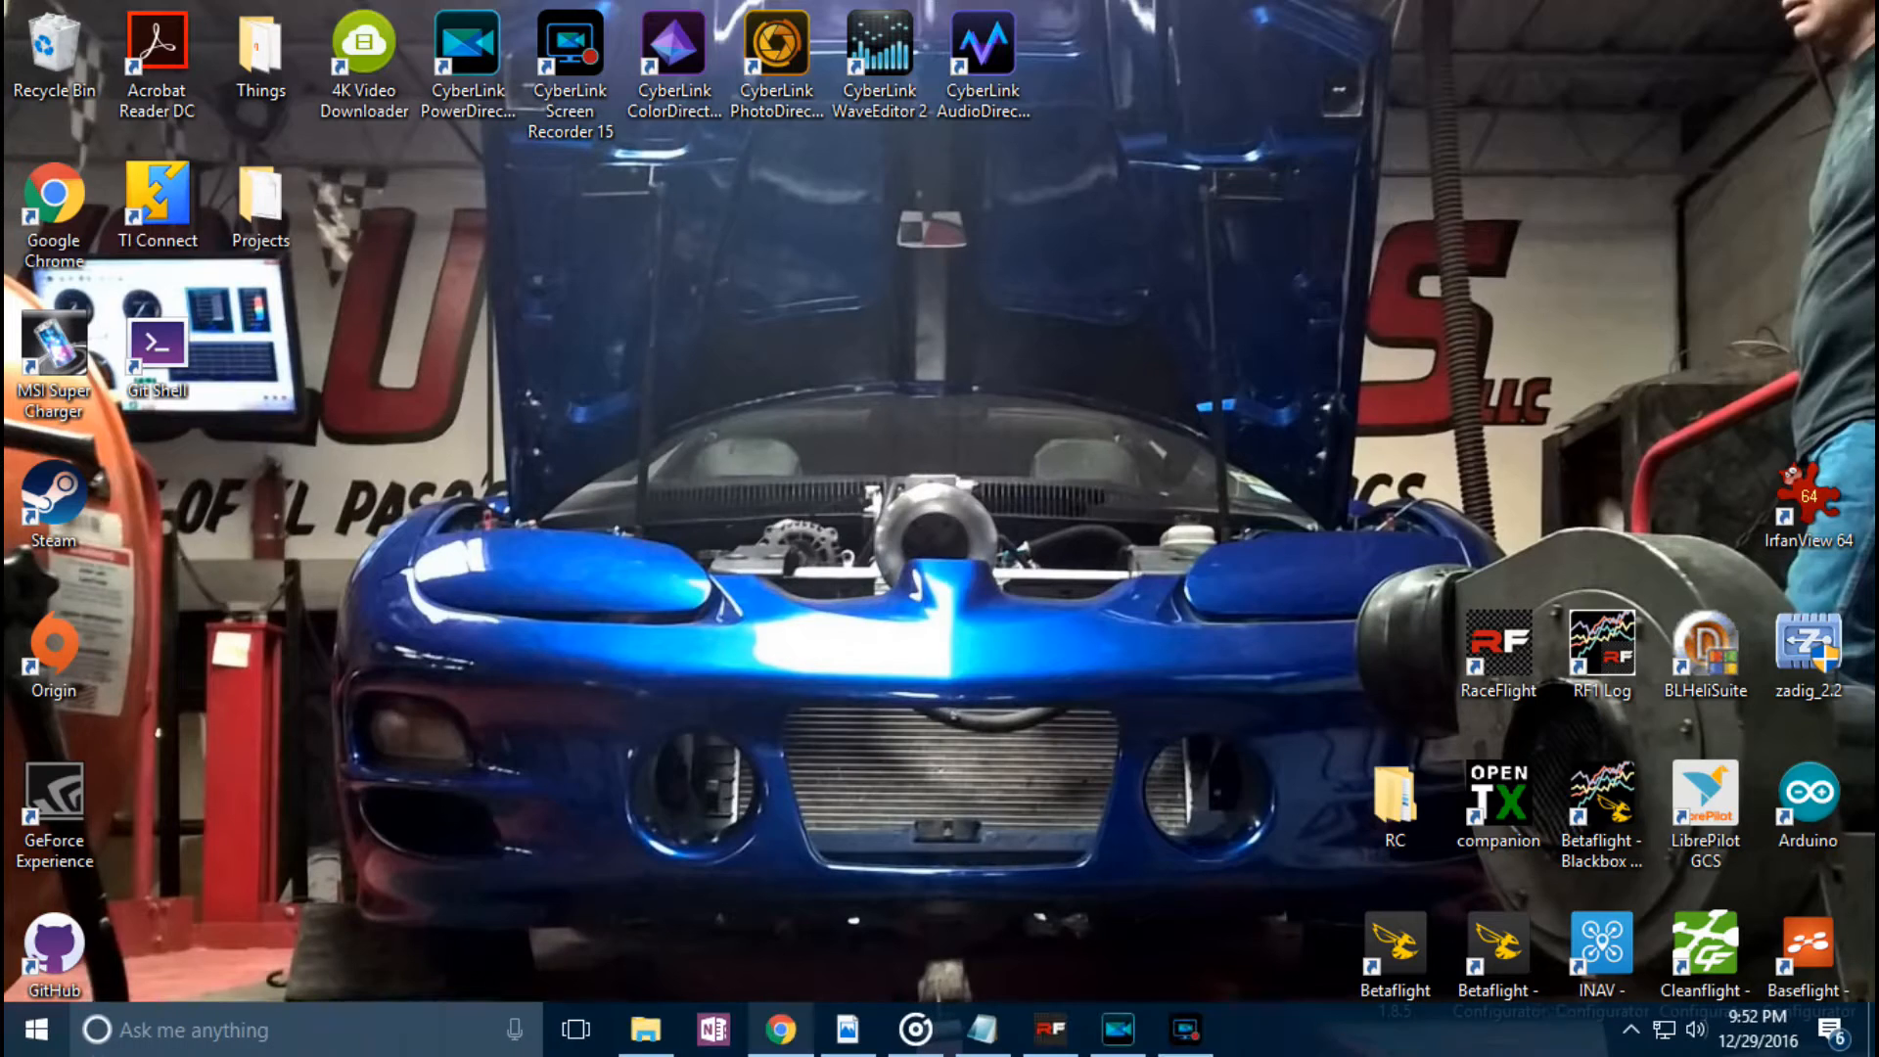
Step: Launch File Explorer from the taskbar, opening it at Quick access
{"action": "left_click", "coordinate": [643, 1052]}
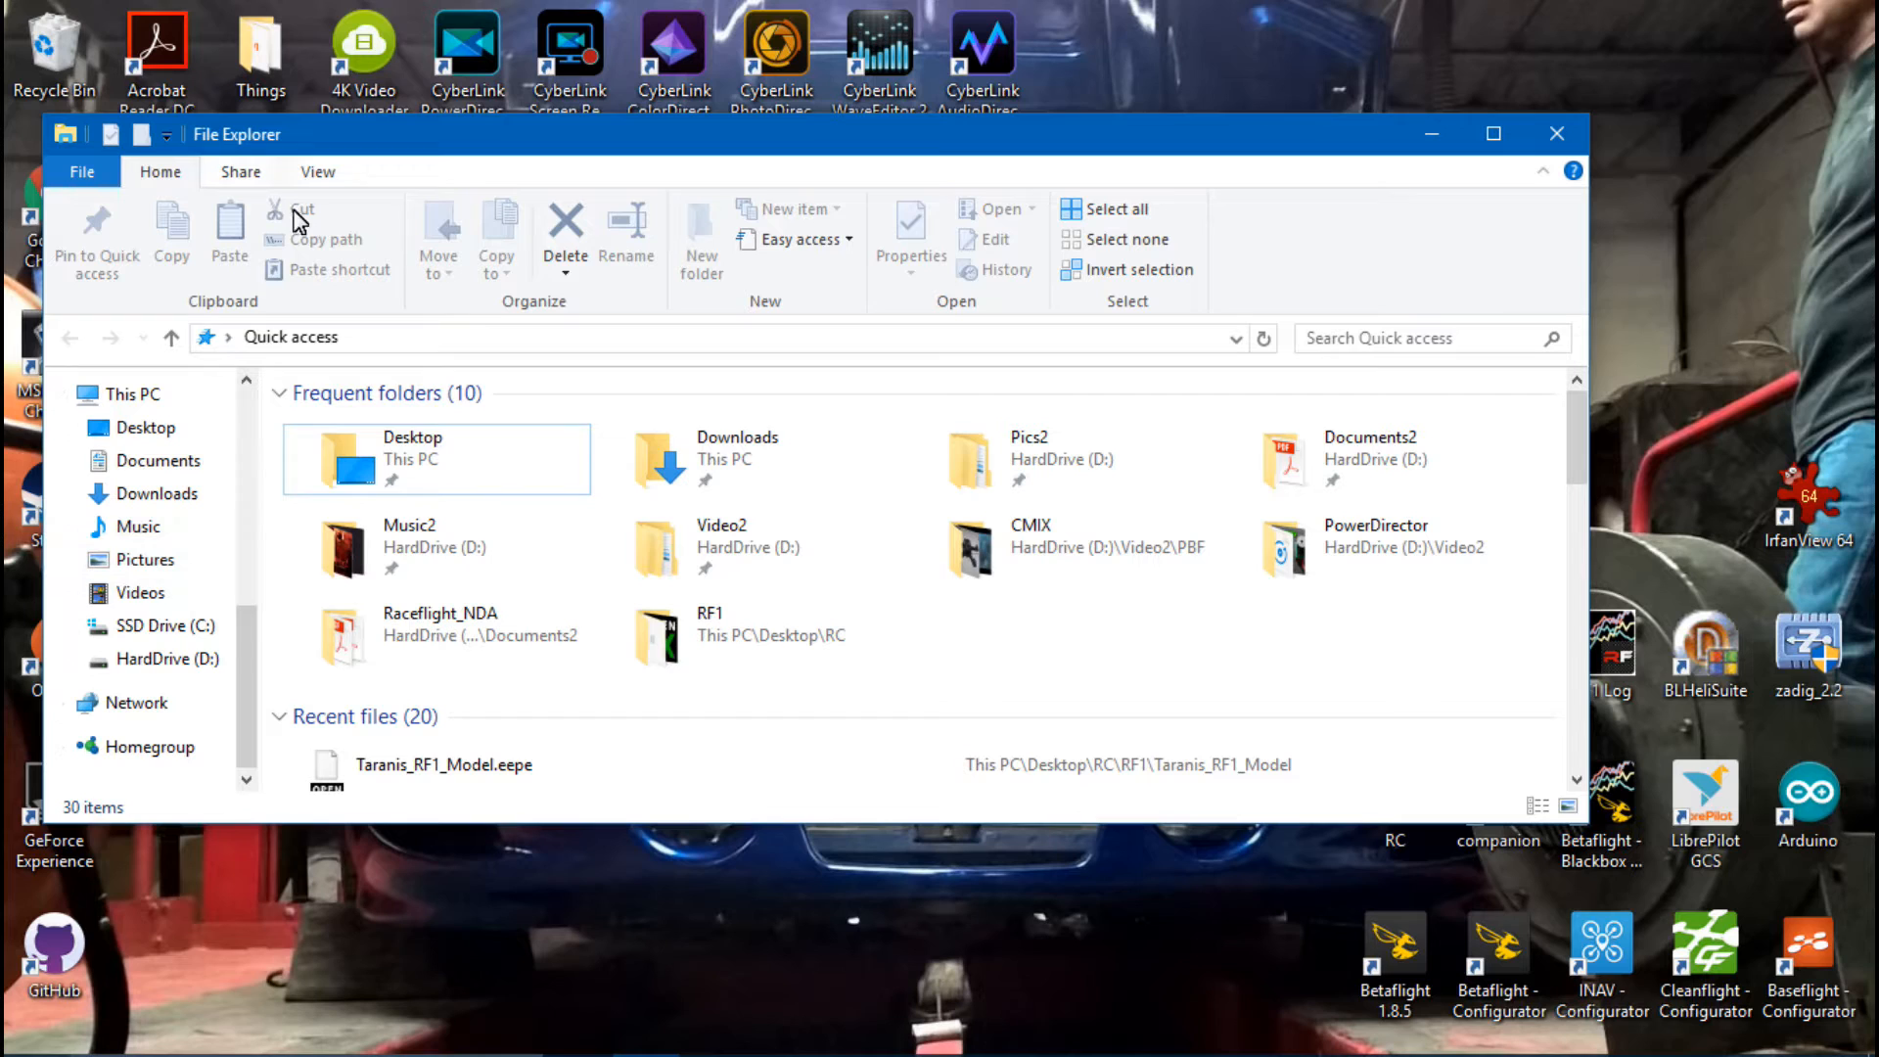
{"action": "left_click", "coordinate": [1556, 132]}
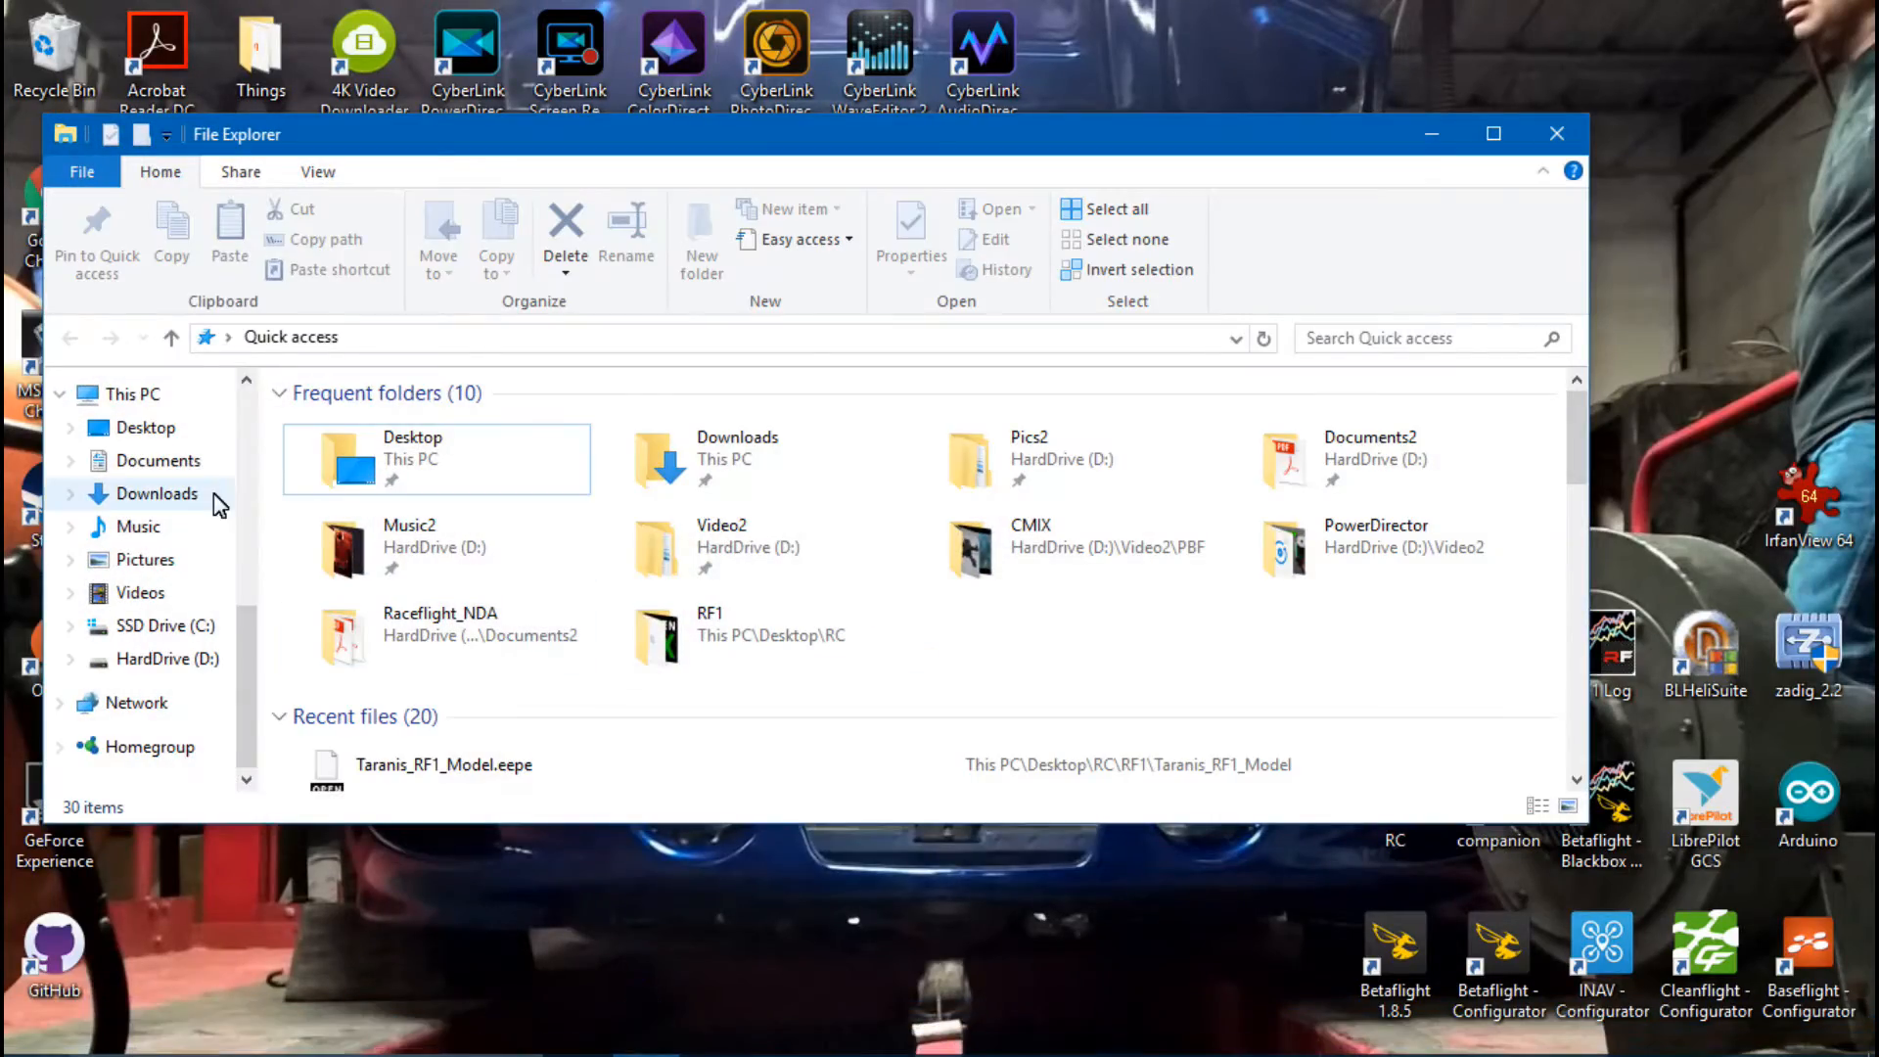
Step: Maximize the File Explorer window to show the full folder tree and recent files
{"action": "left_click", "coordinate": [1492, 133]}
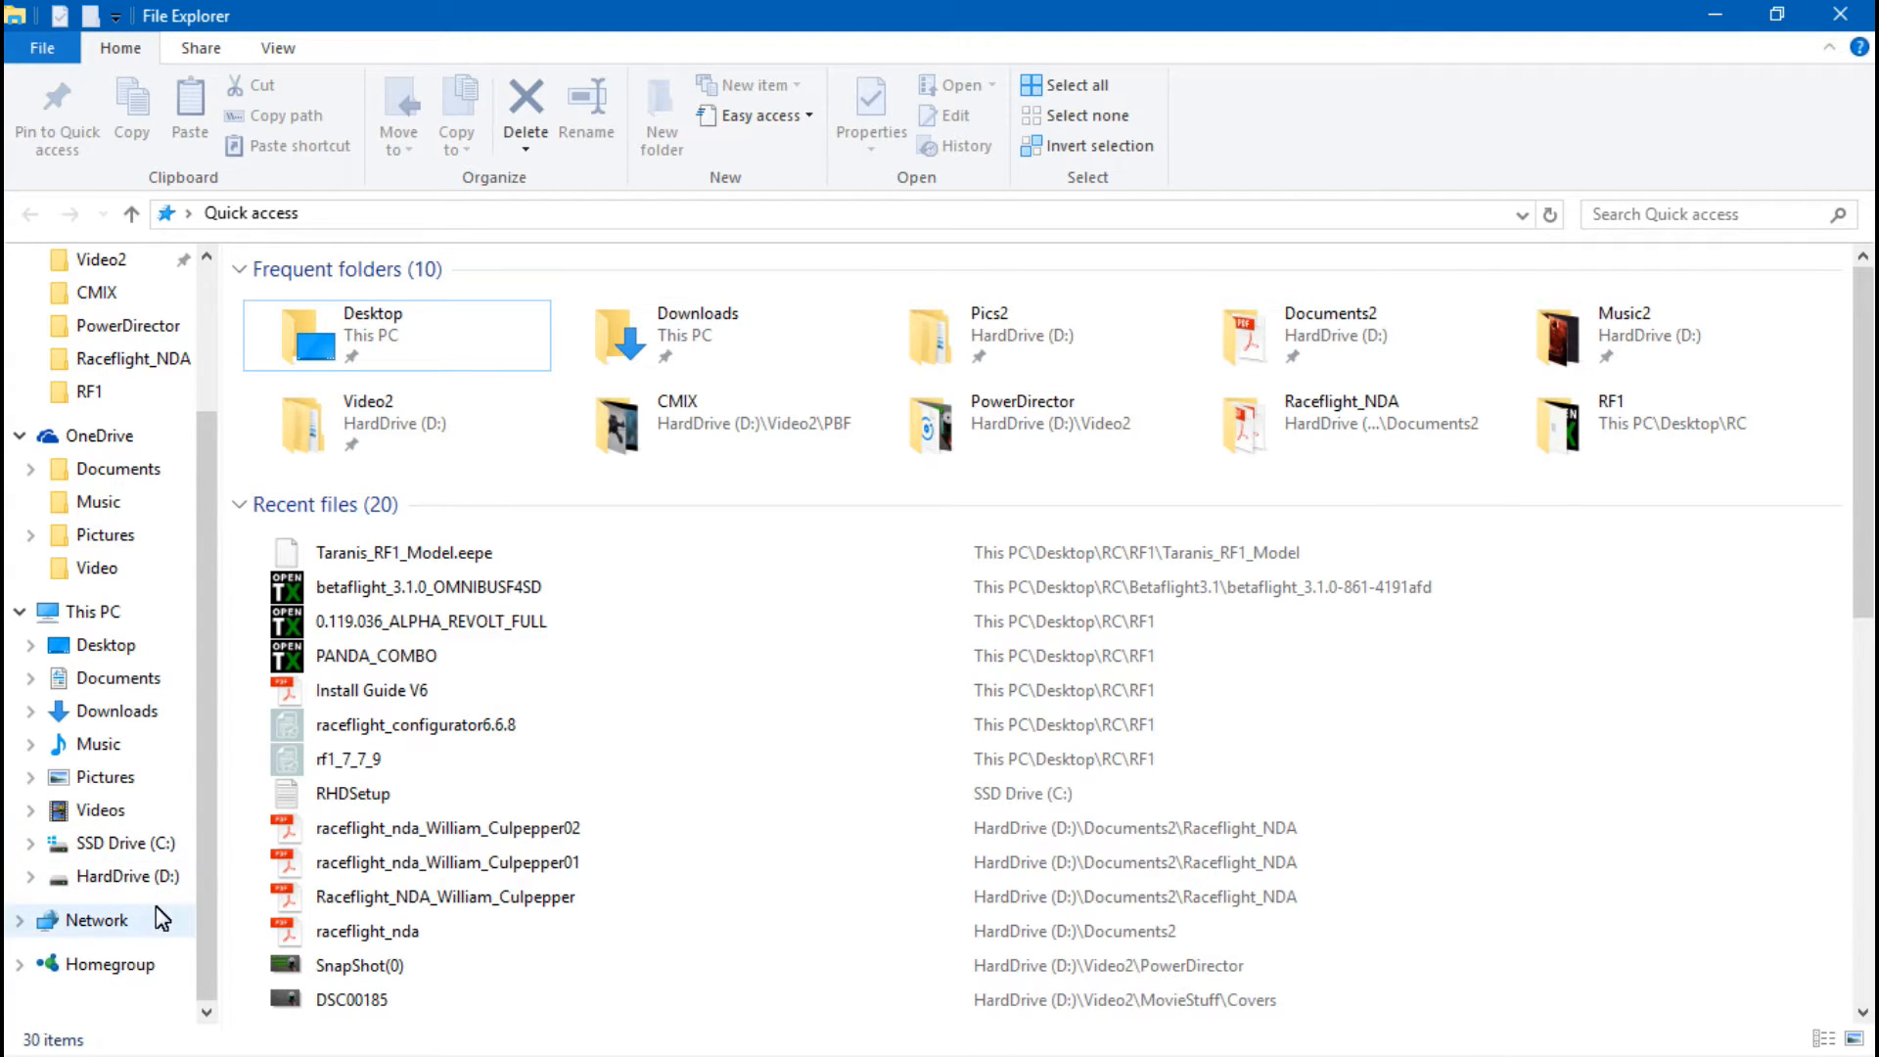
{"action": "mouse_move", "coordinate": [154, 878]}
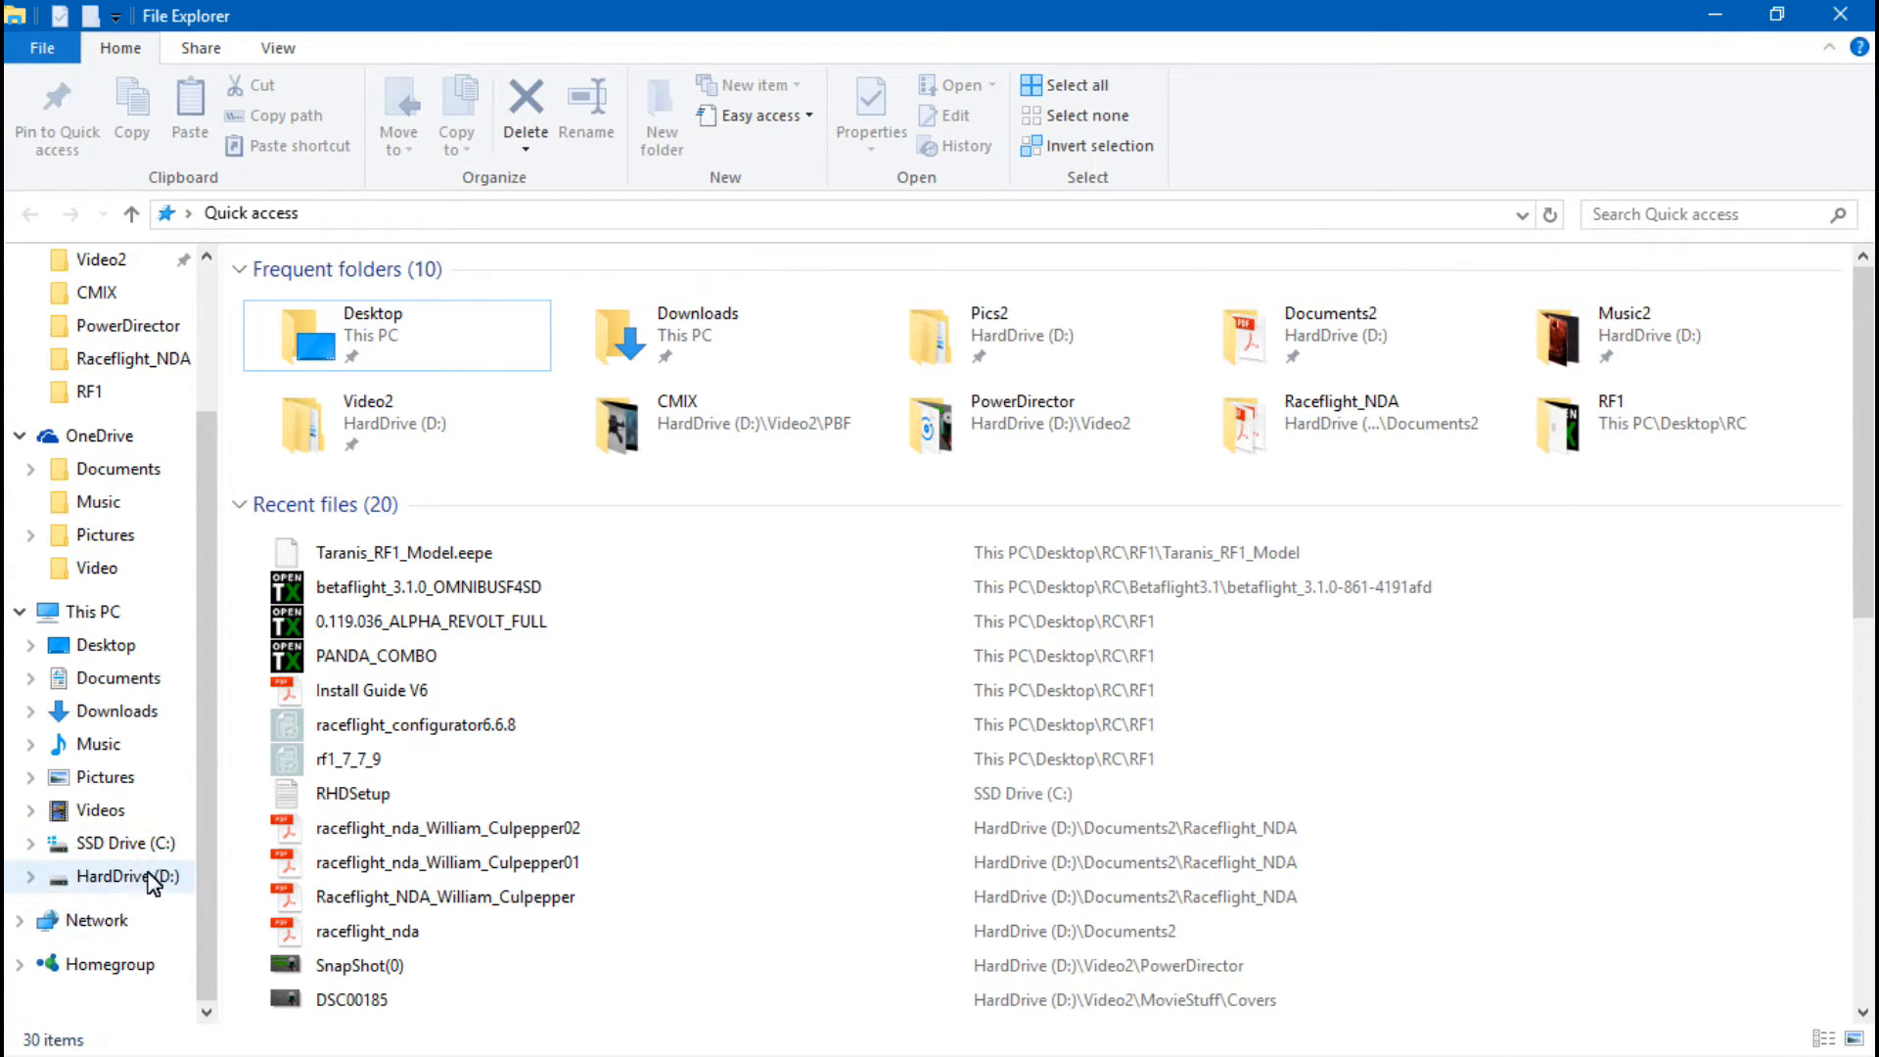
{"action": "mouse_move", "coordinate": [174, 886]}
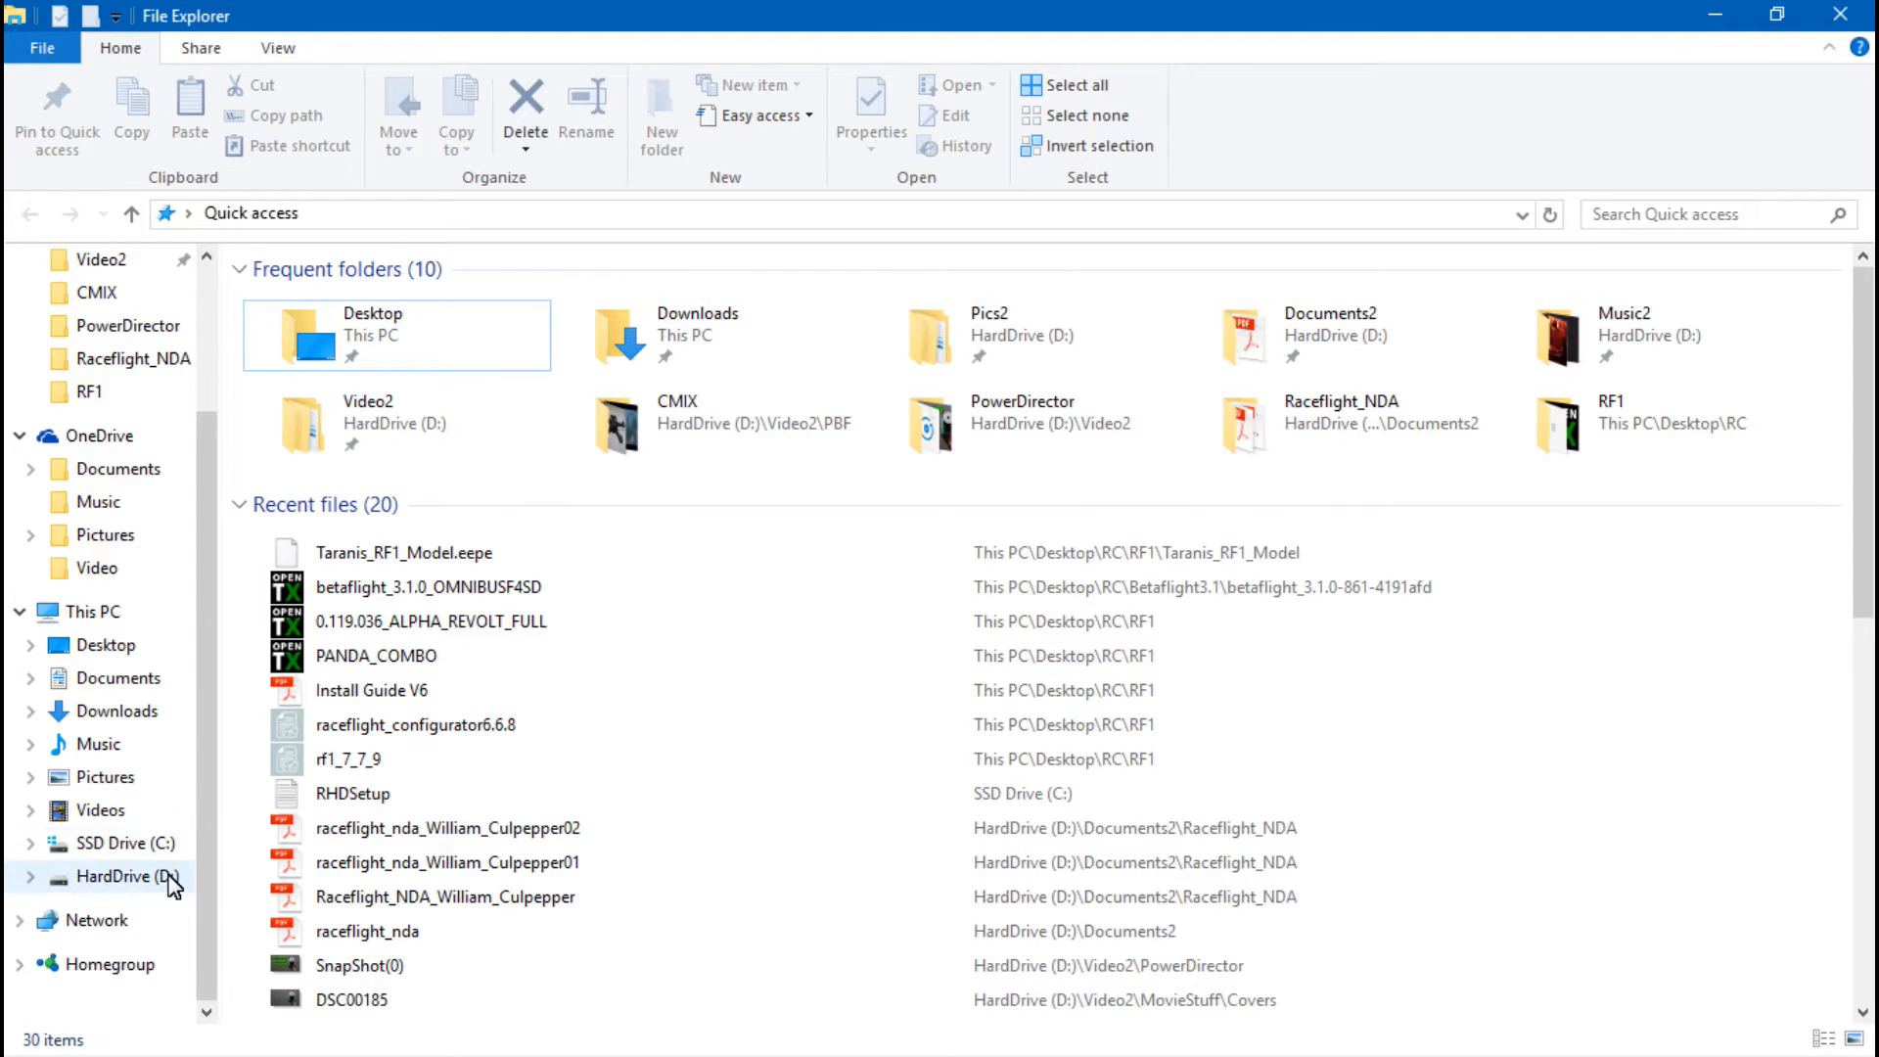